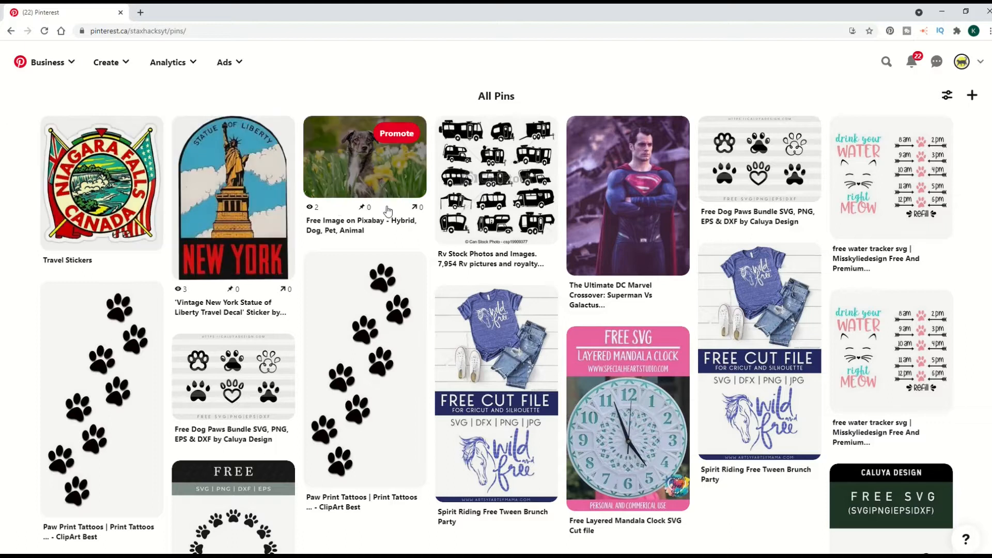
mouse_move(101, 183)
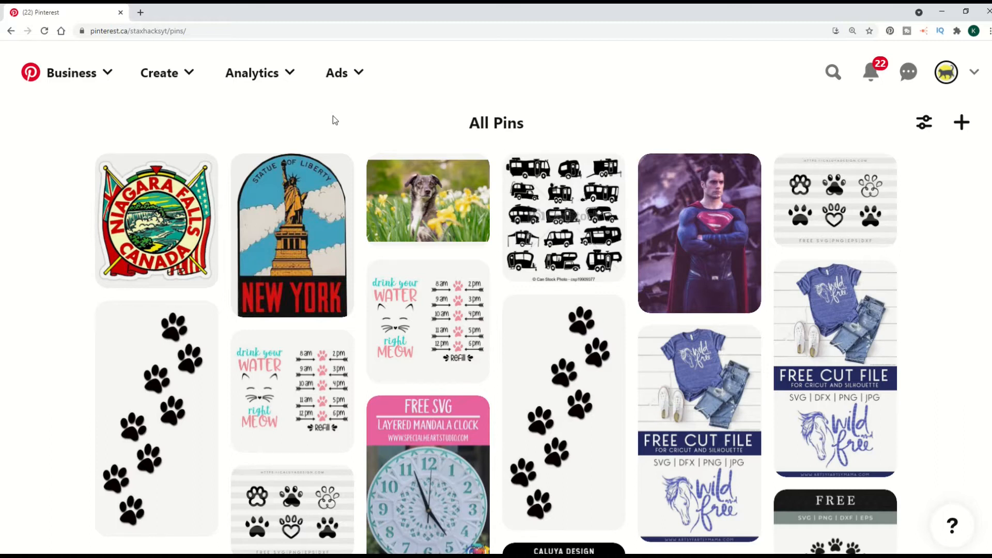
mouse_move(369, 133)
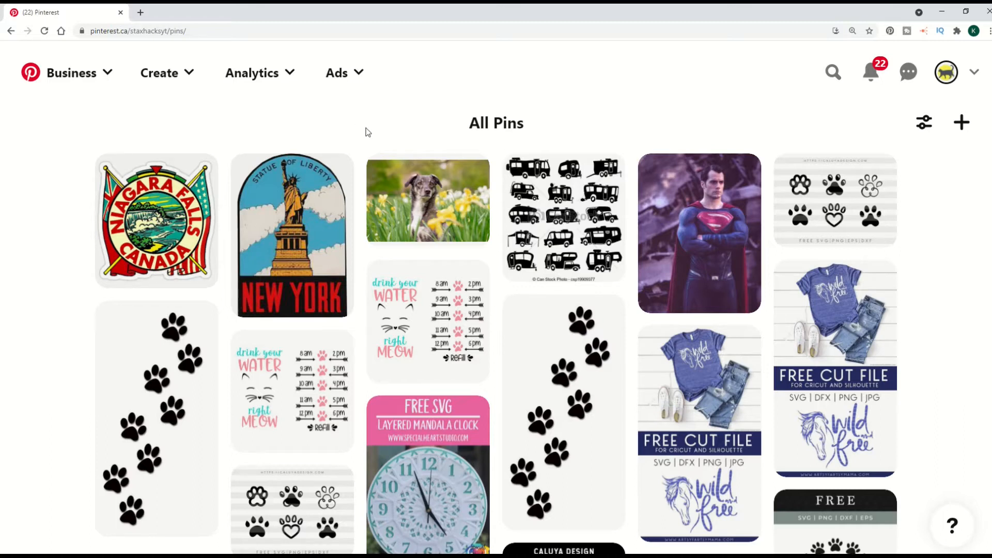
mouse_move(658, 127)
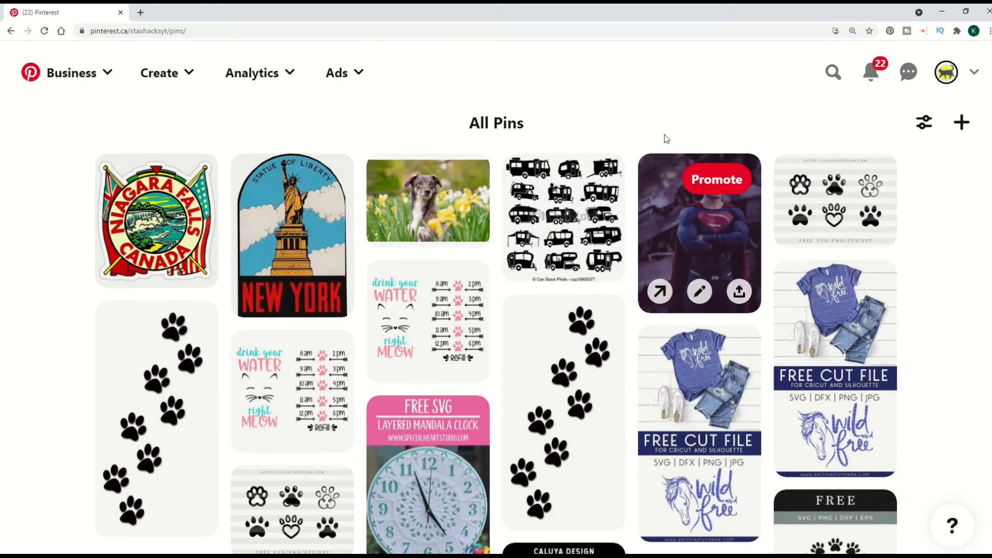
mouse_move(708, 194)
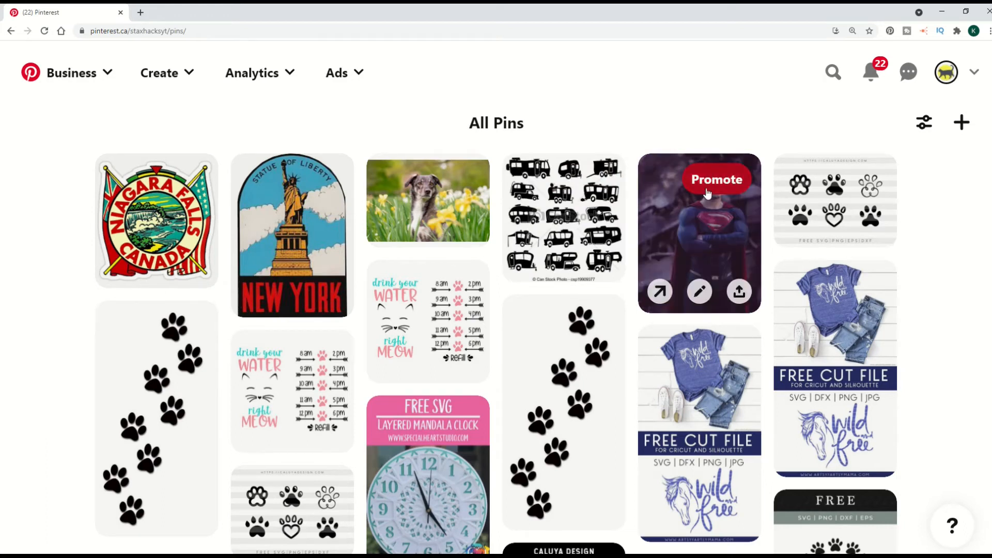
mouse_move(659, 291)
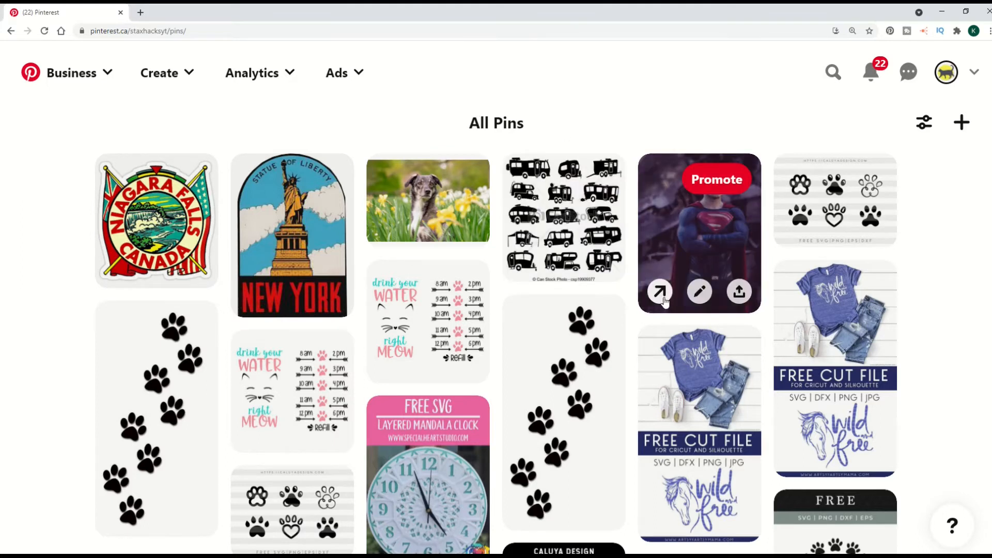
mouse_move(699, 292)
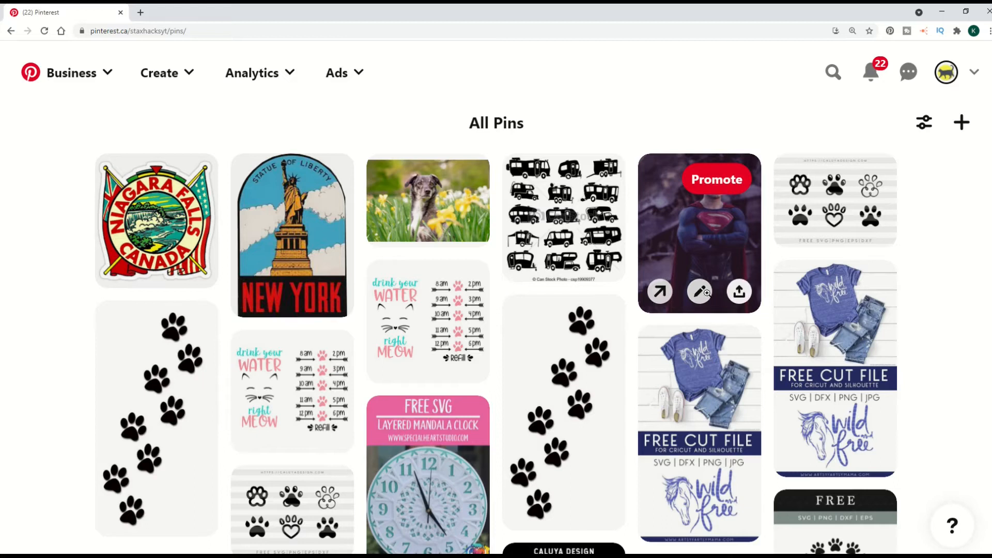
mouse_move(699, 298)
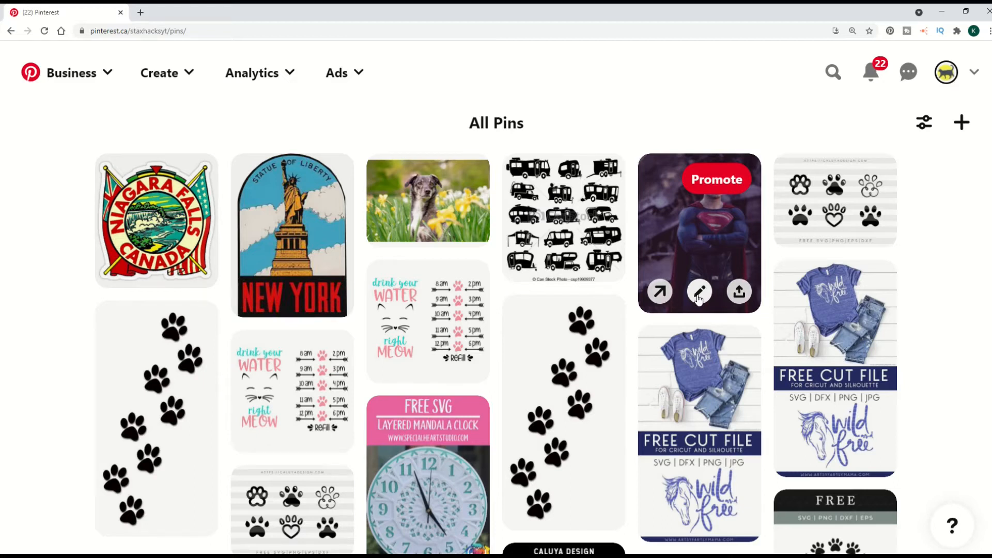
Step: Open the Superman crossover pin and show its options menu
click(699, 291)
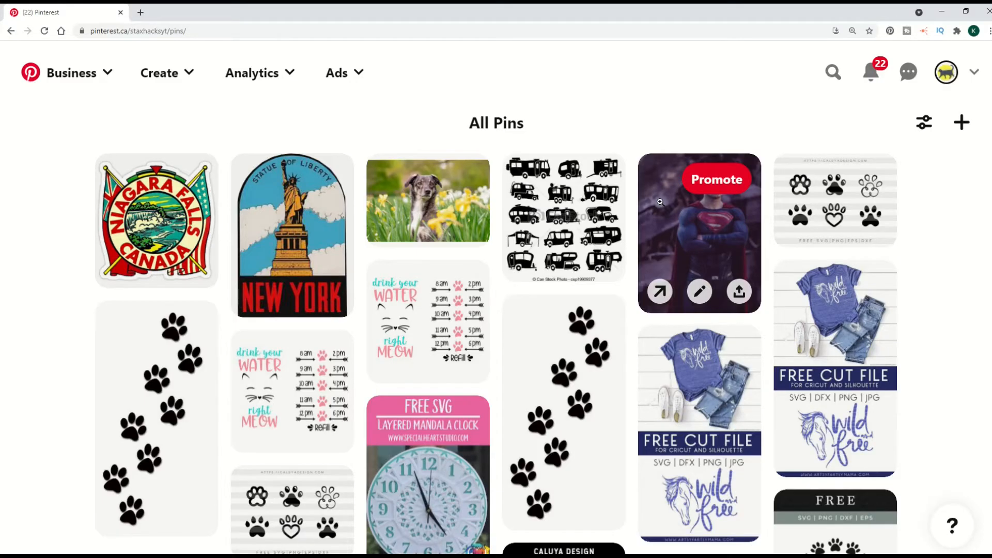
mouse_move(686, 223)
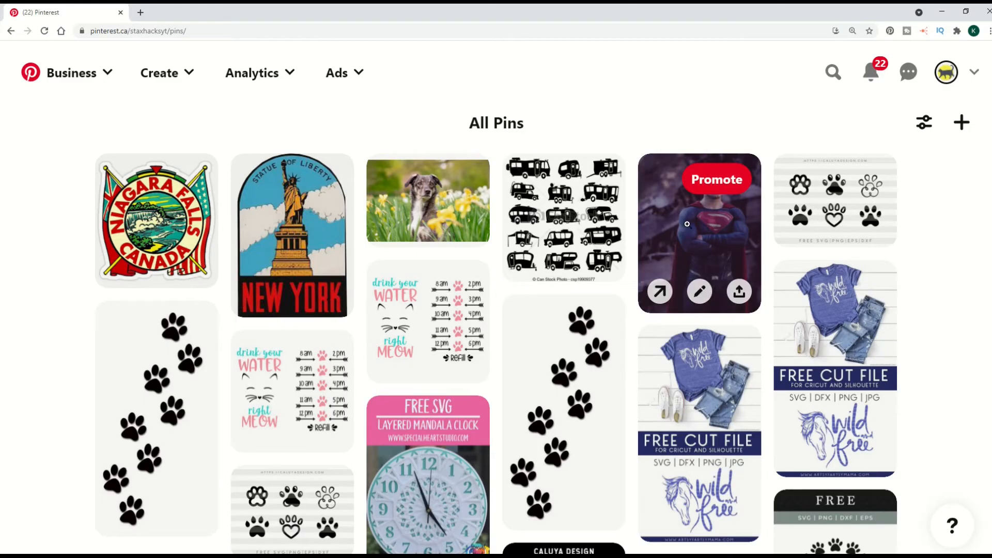
click(699, 232)
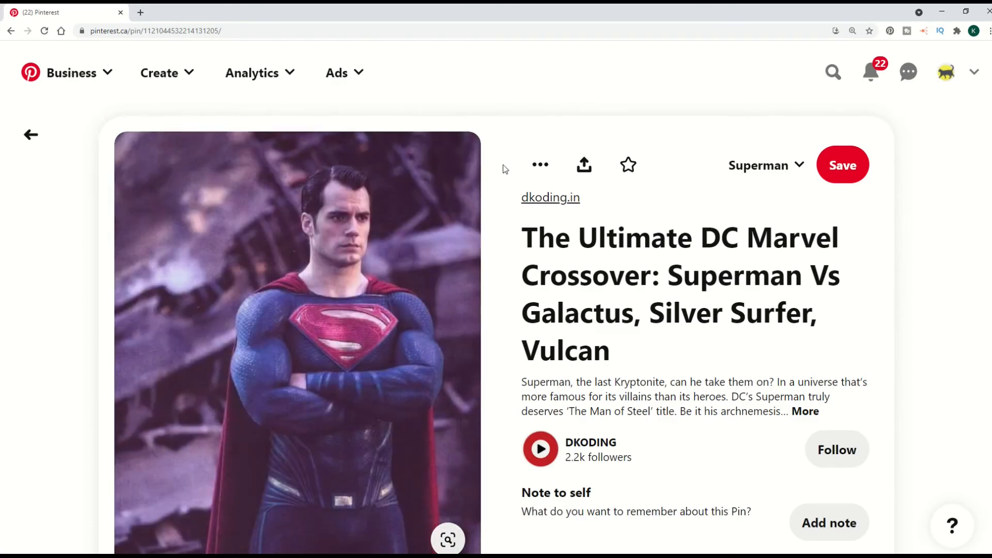
mouse_move(541, 164)
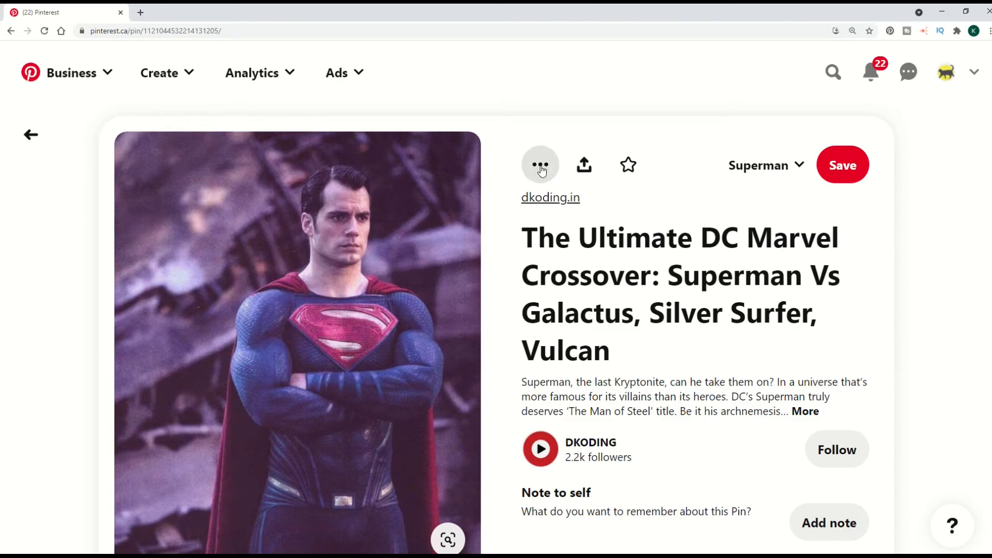
click(540, 165)
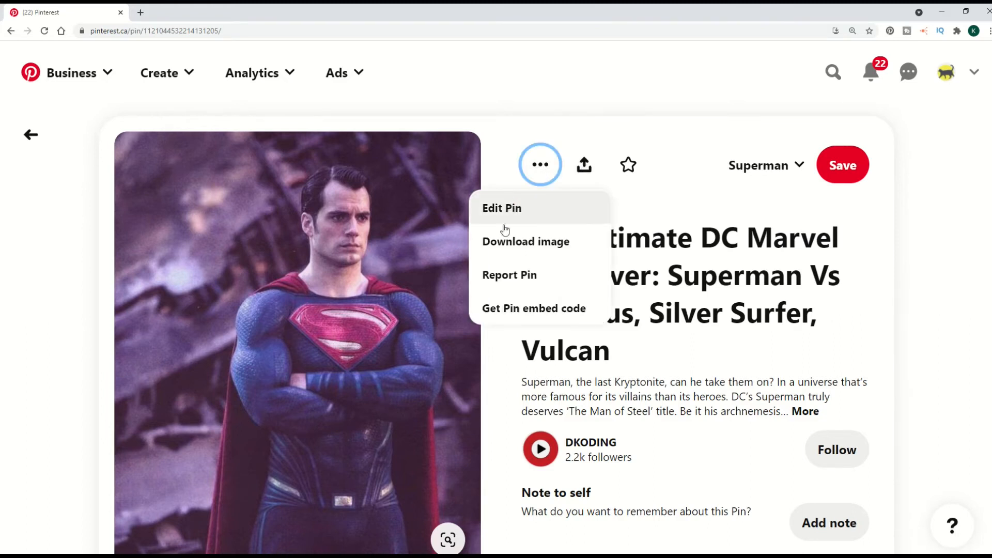
mouse_move(525, 242)
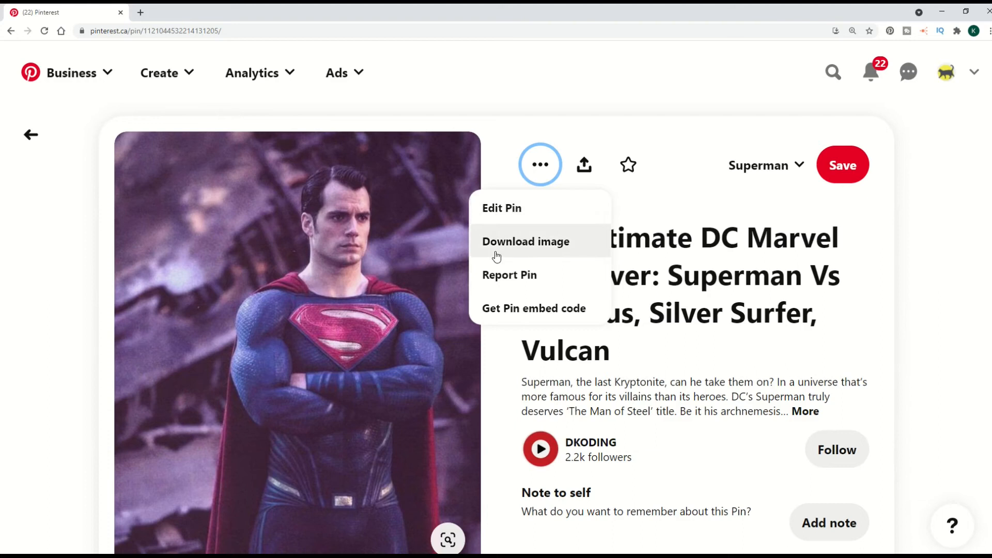
Step: Delete the Superman crossover pin through Edit Pin and confirm with Delete Pin
click(501, 209)
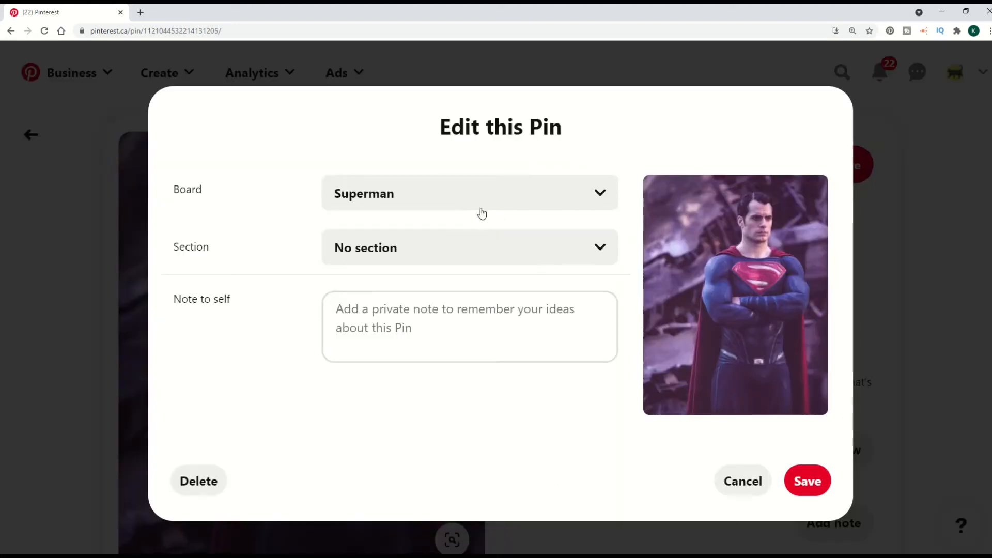
click(199, 481)
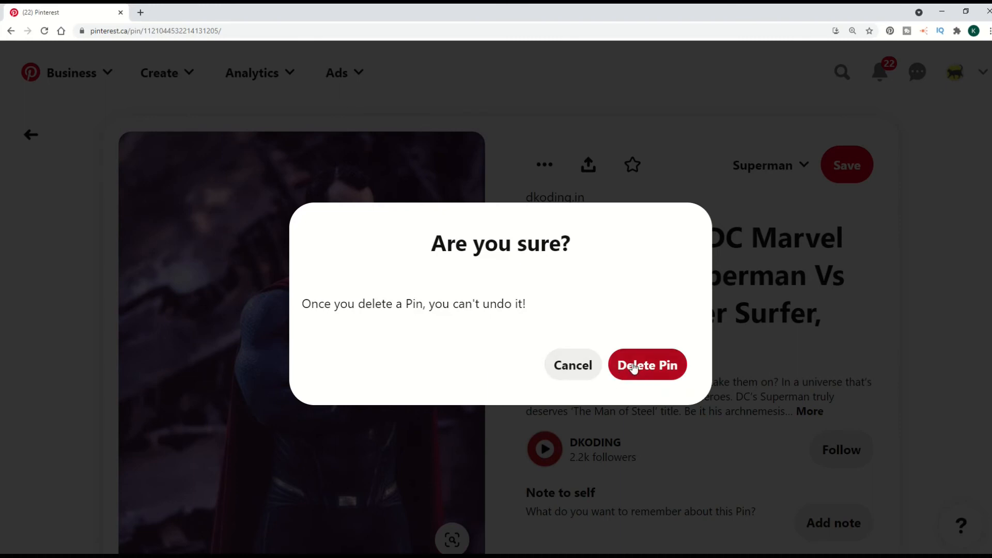
click(646, 364)
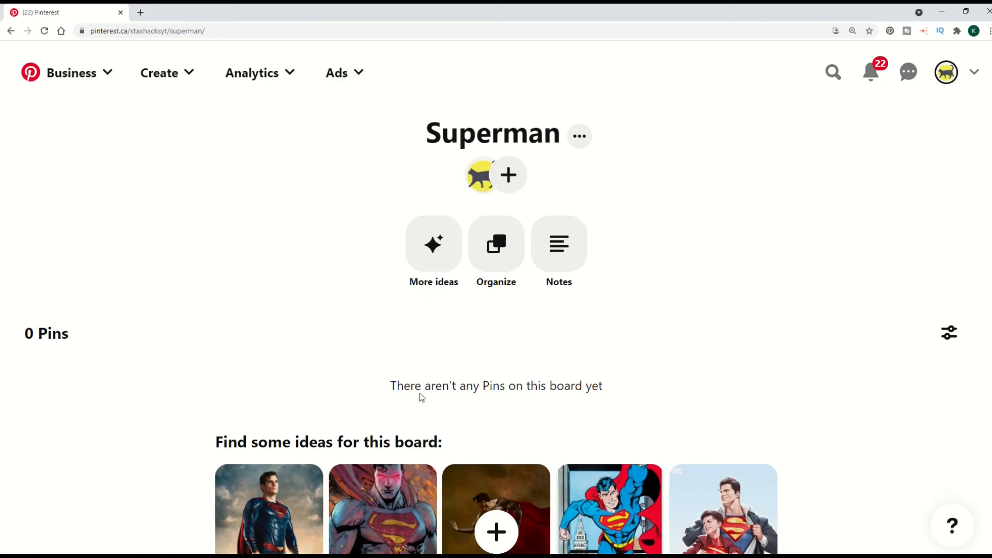
scroll(down, 3)
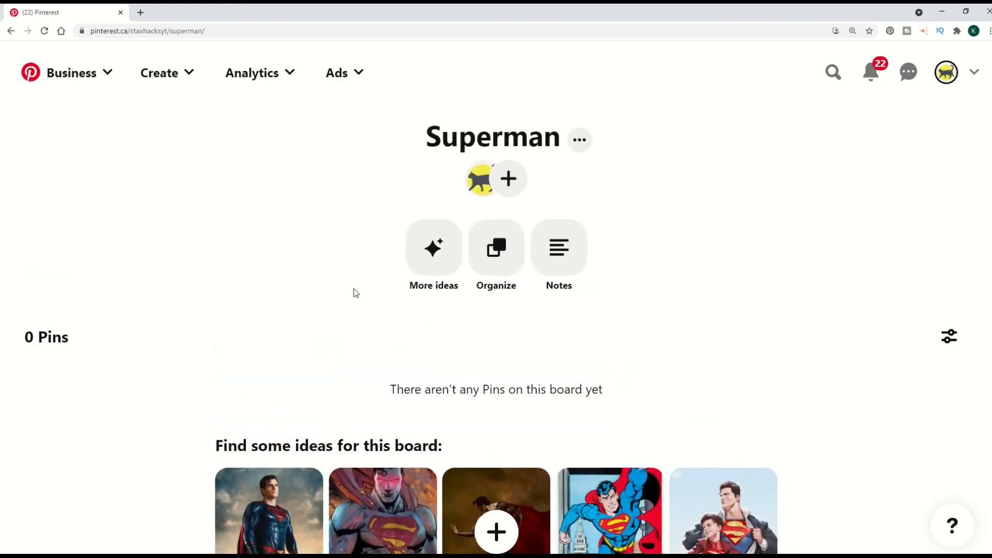
mouse_move(335, 295)
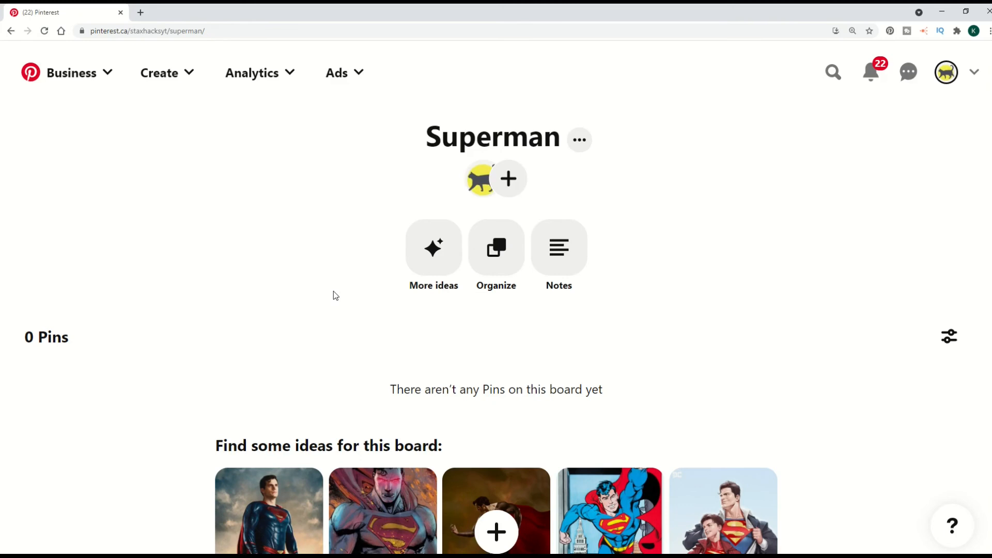